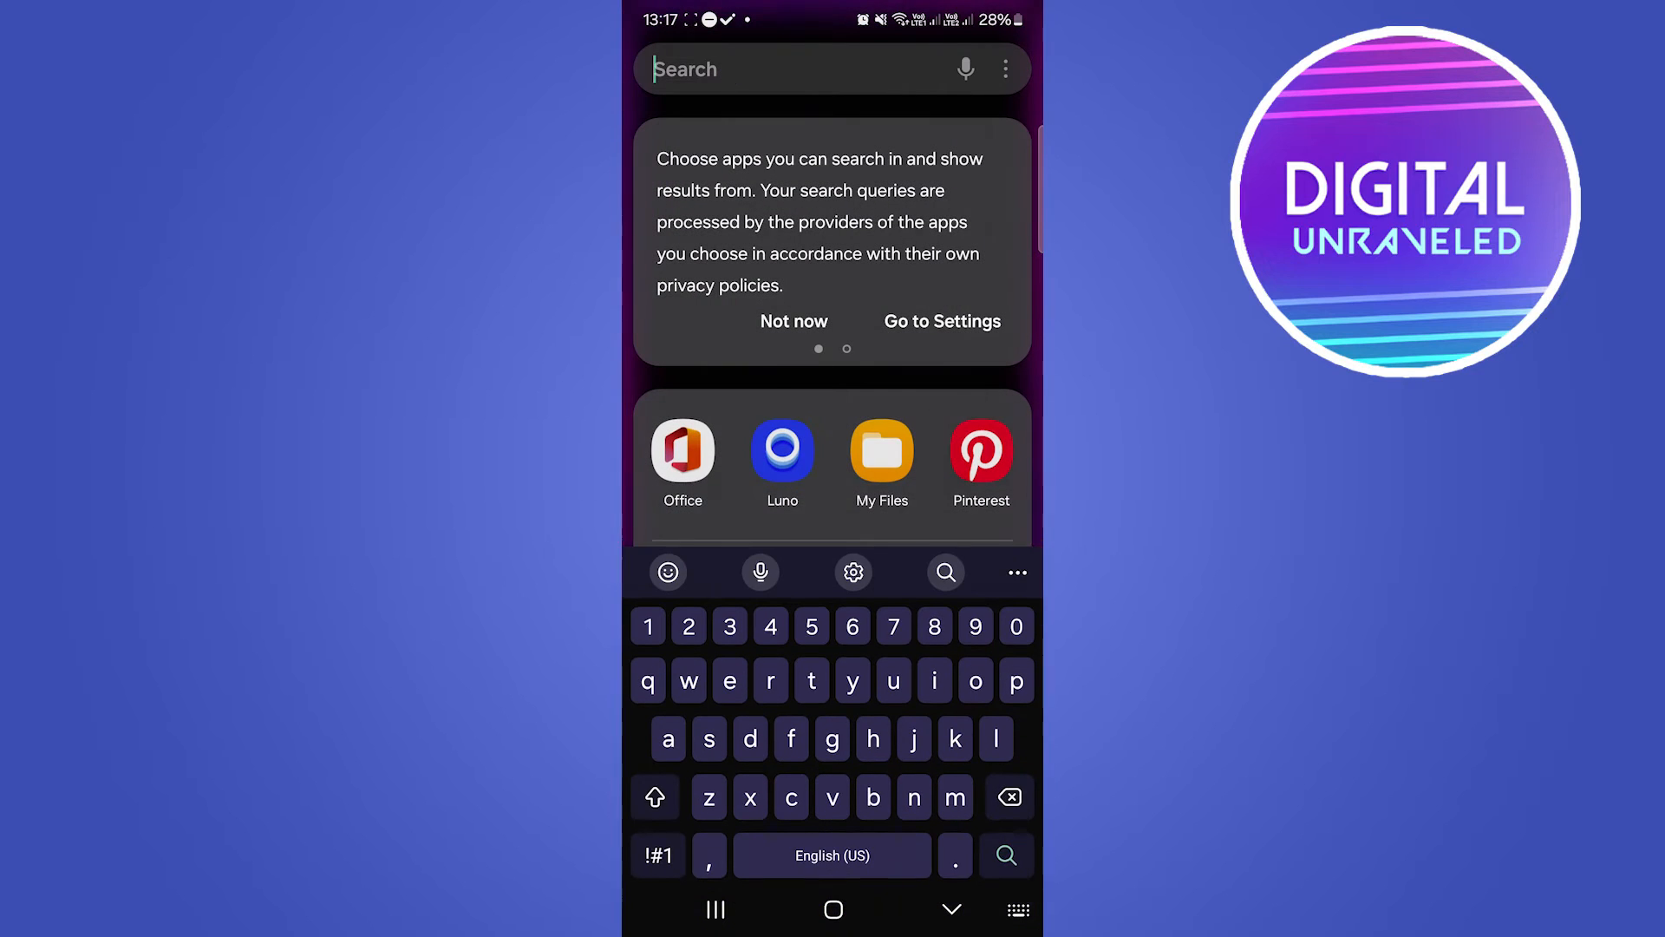
Search the launcher for 'off' to find and launch the Office app
text(off)
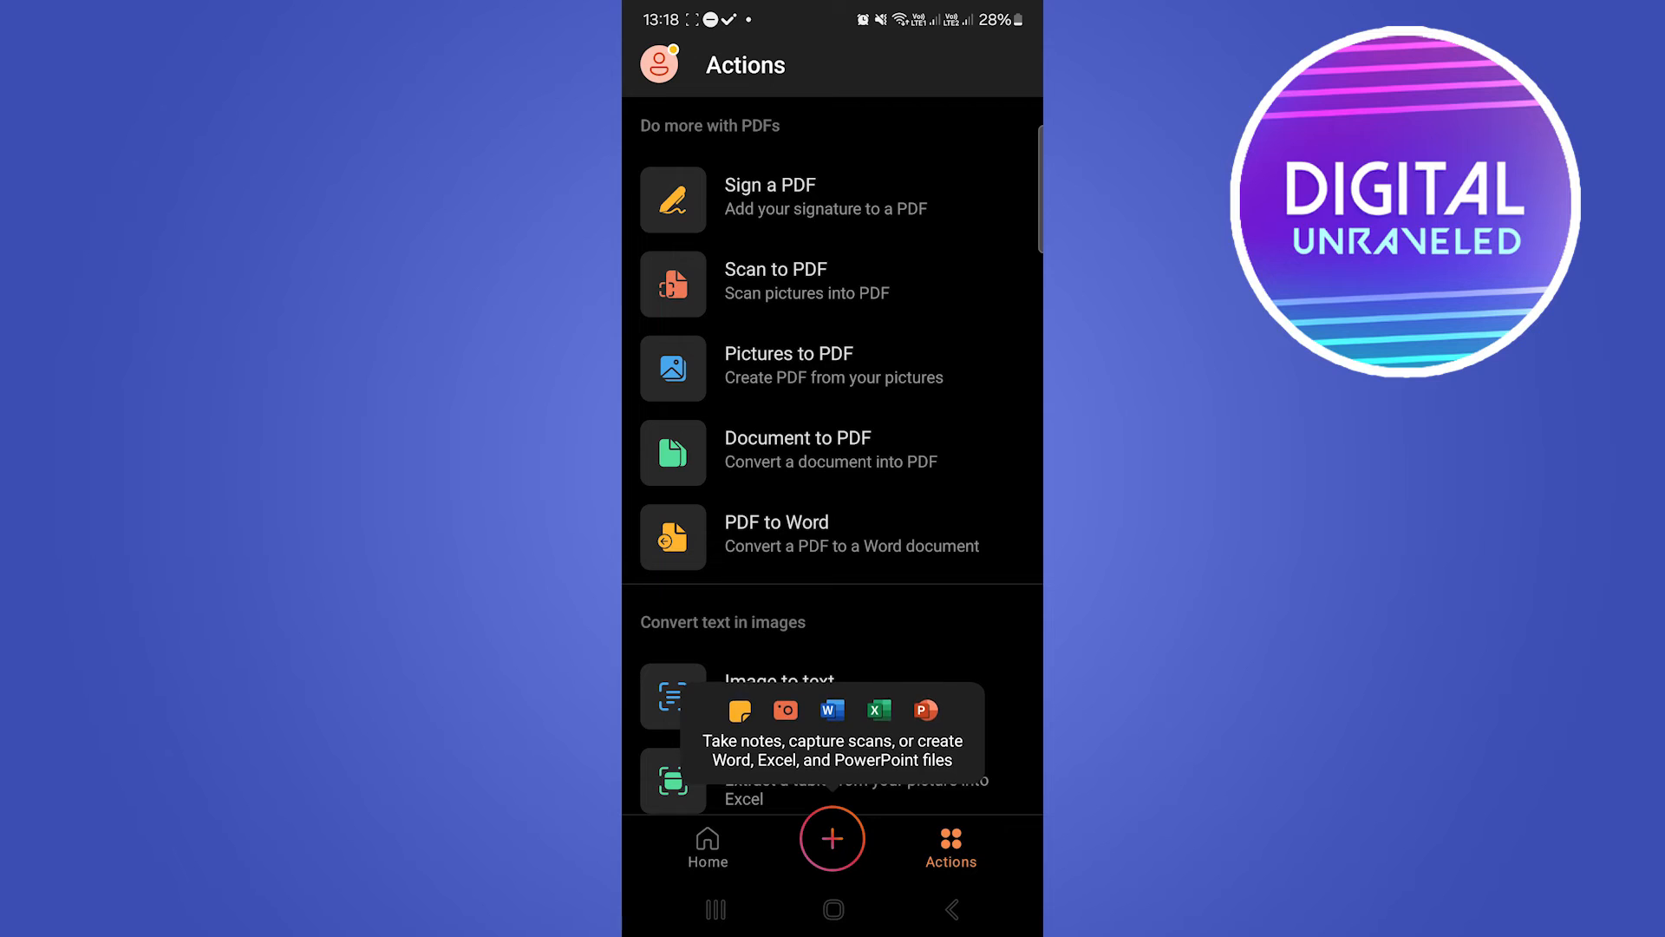
Grant Office all-files access through phone settings and return to the PDF actions
click(708, 847)
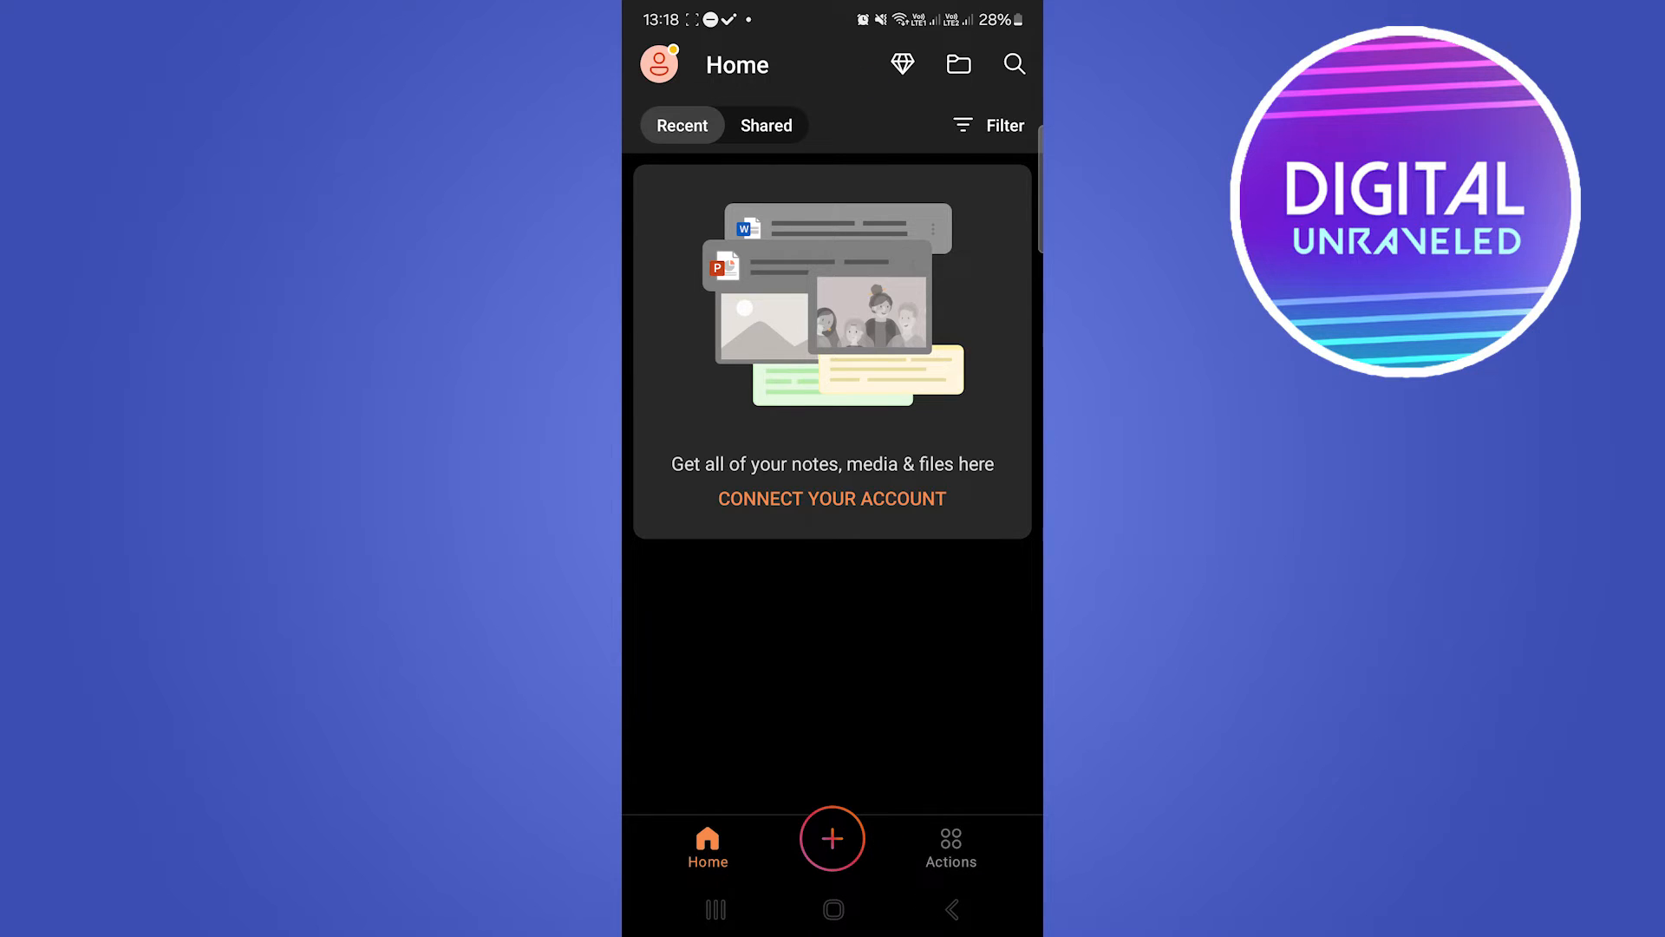
click(948, 846)
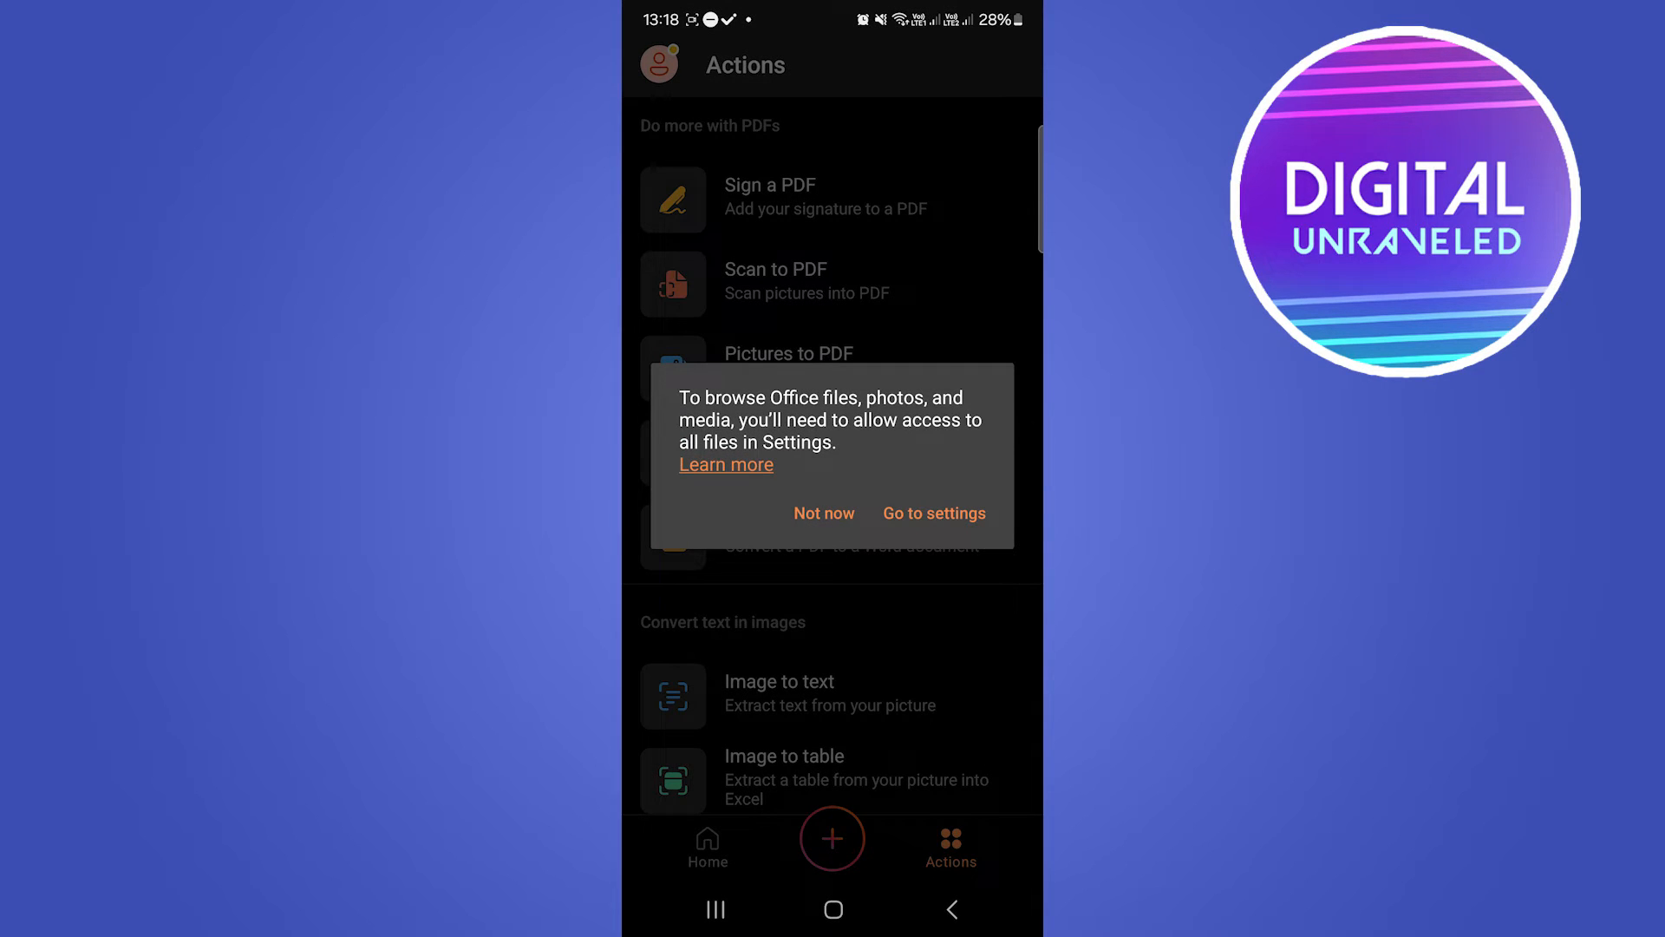
click(933, 513)
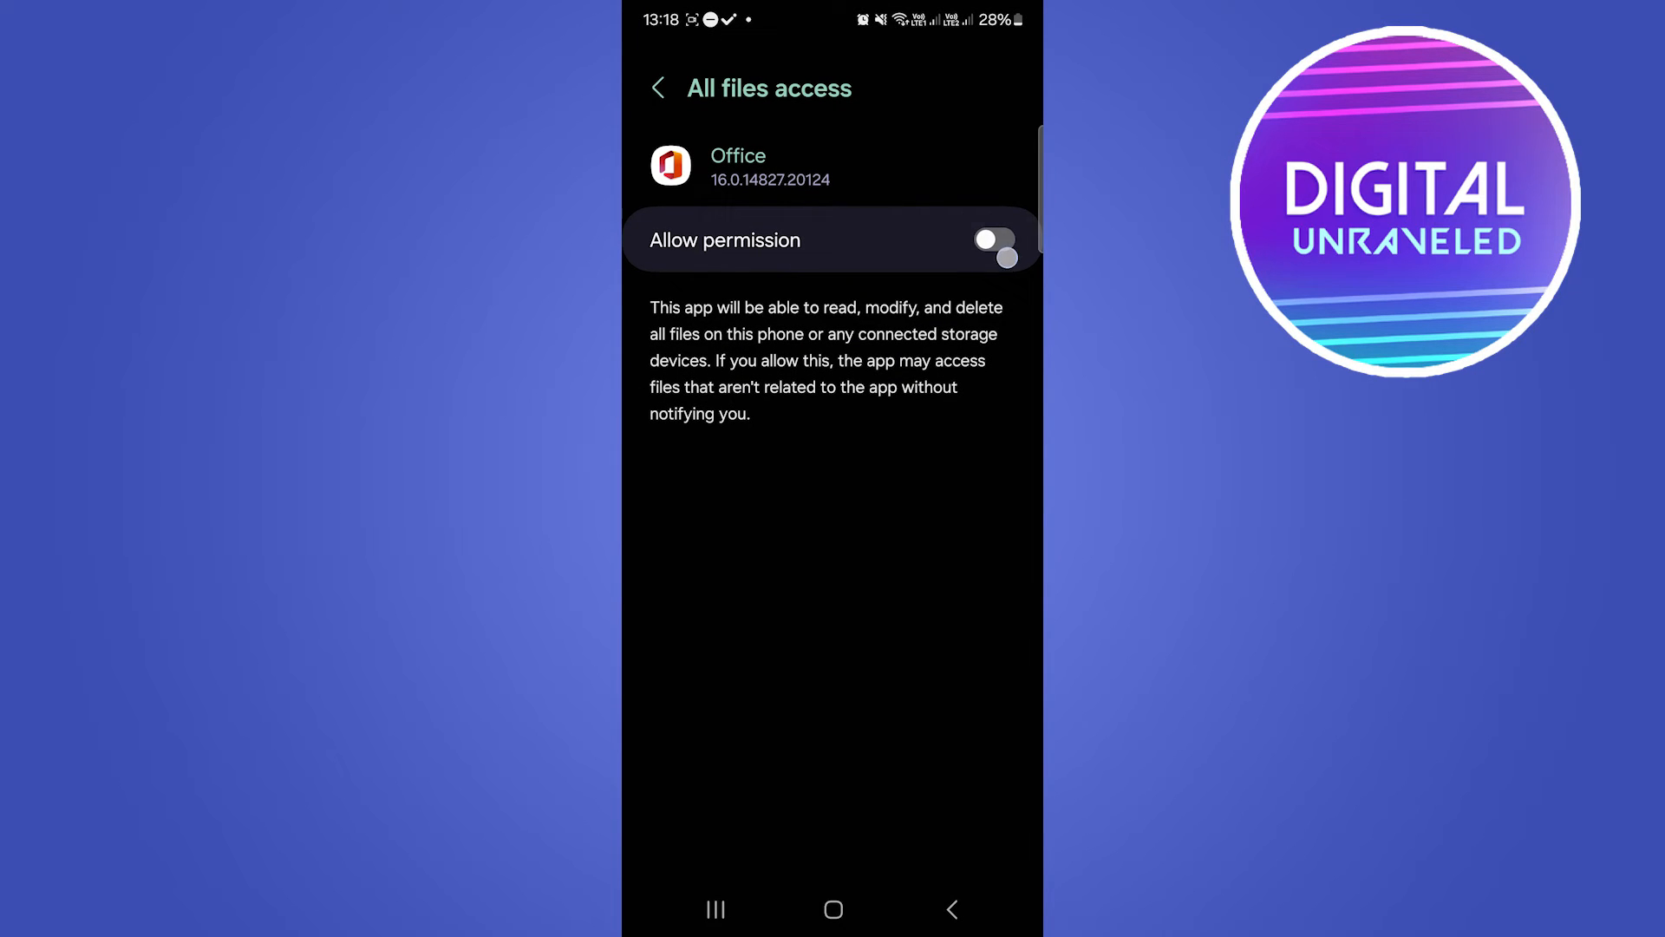
click(994, 239)
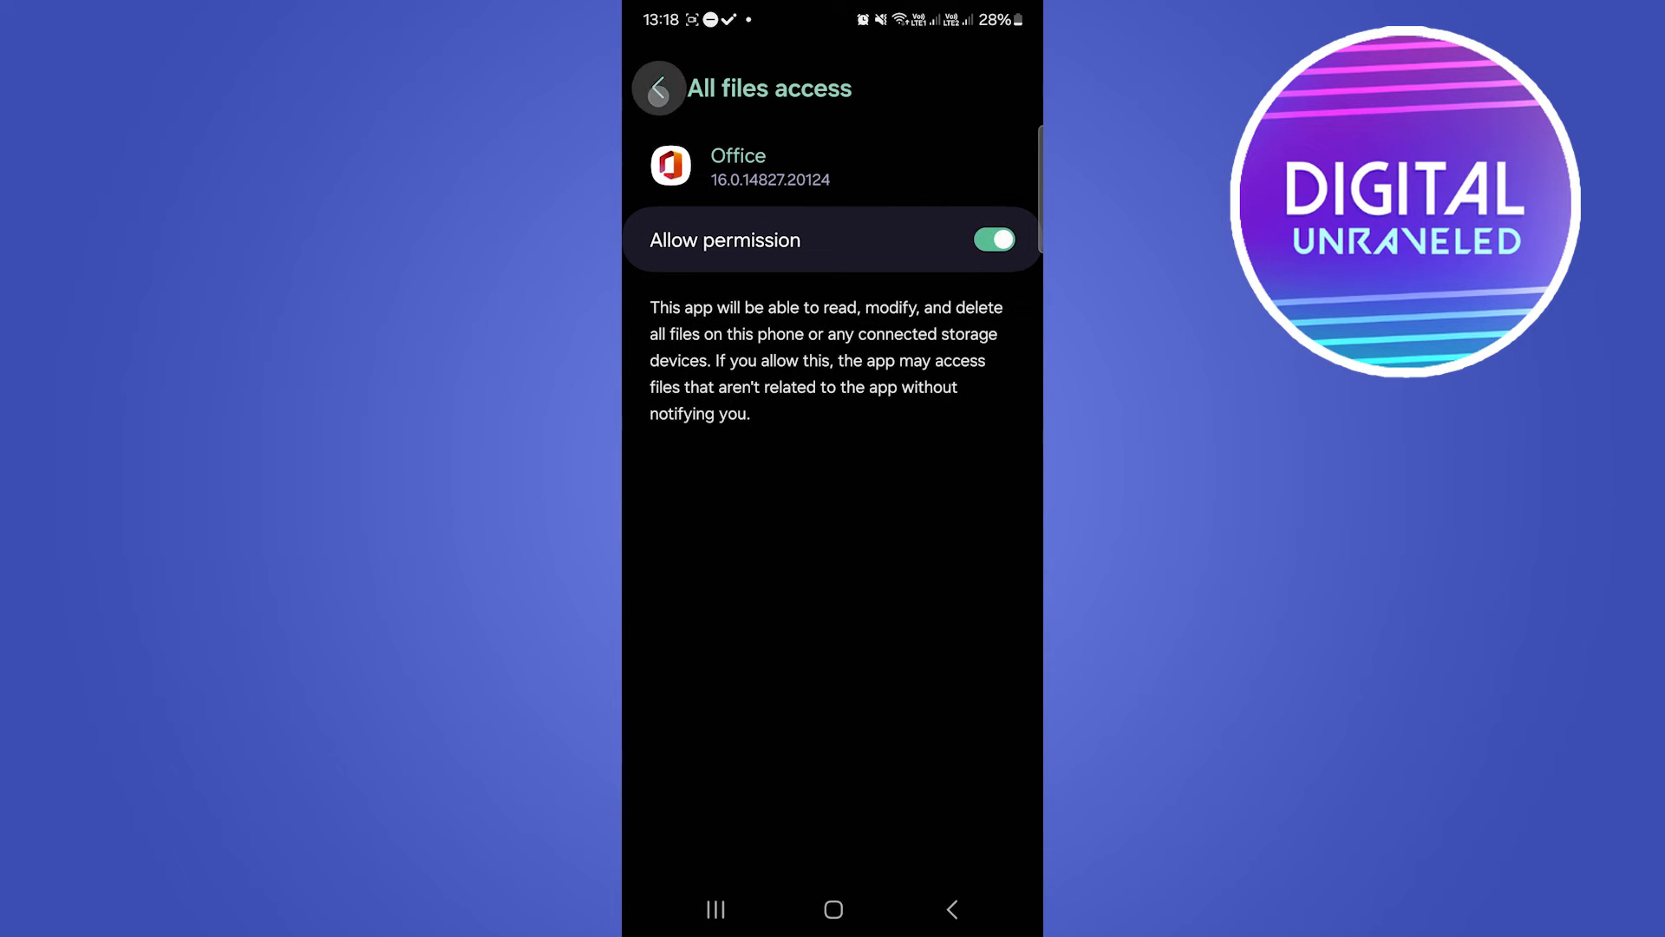
click(659, 88)
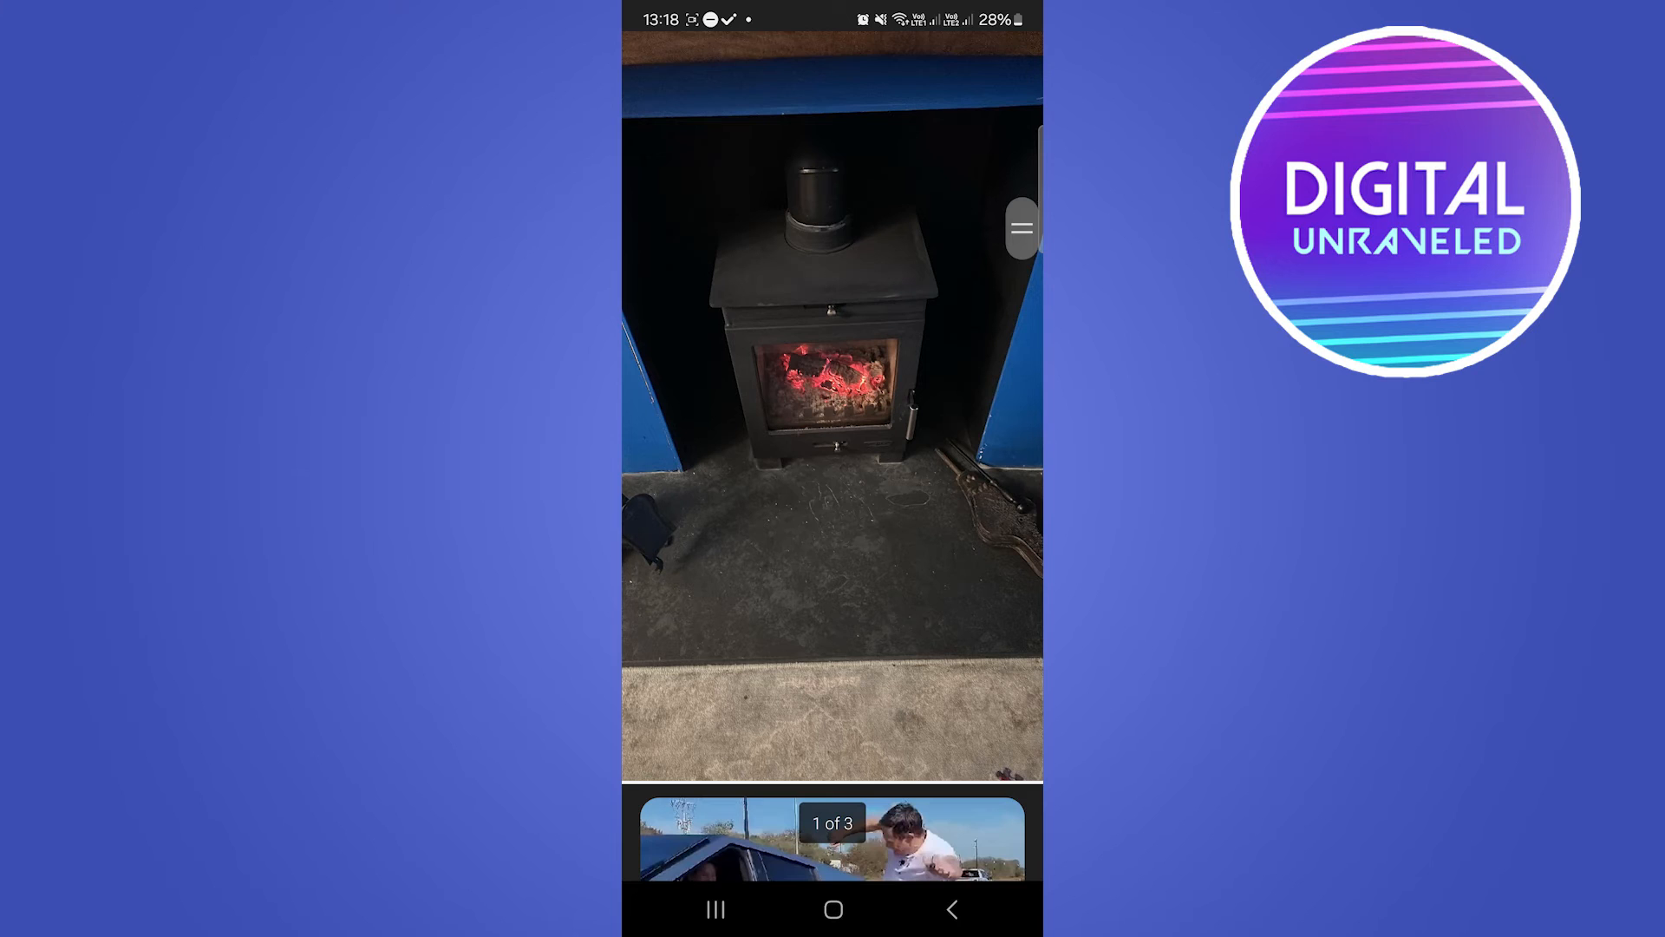
Reach Save As for the new three-page PDF from the More file options
click(833, 446)
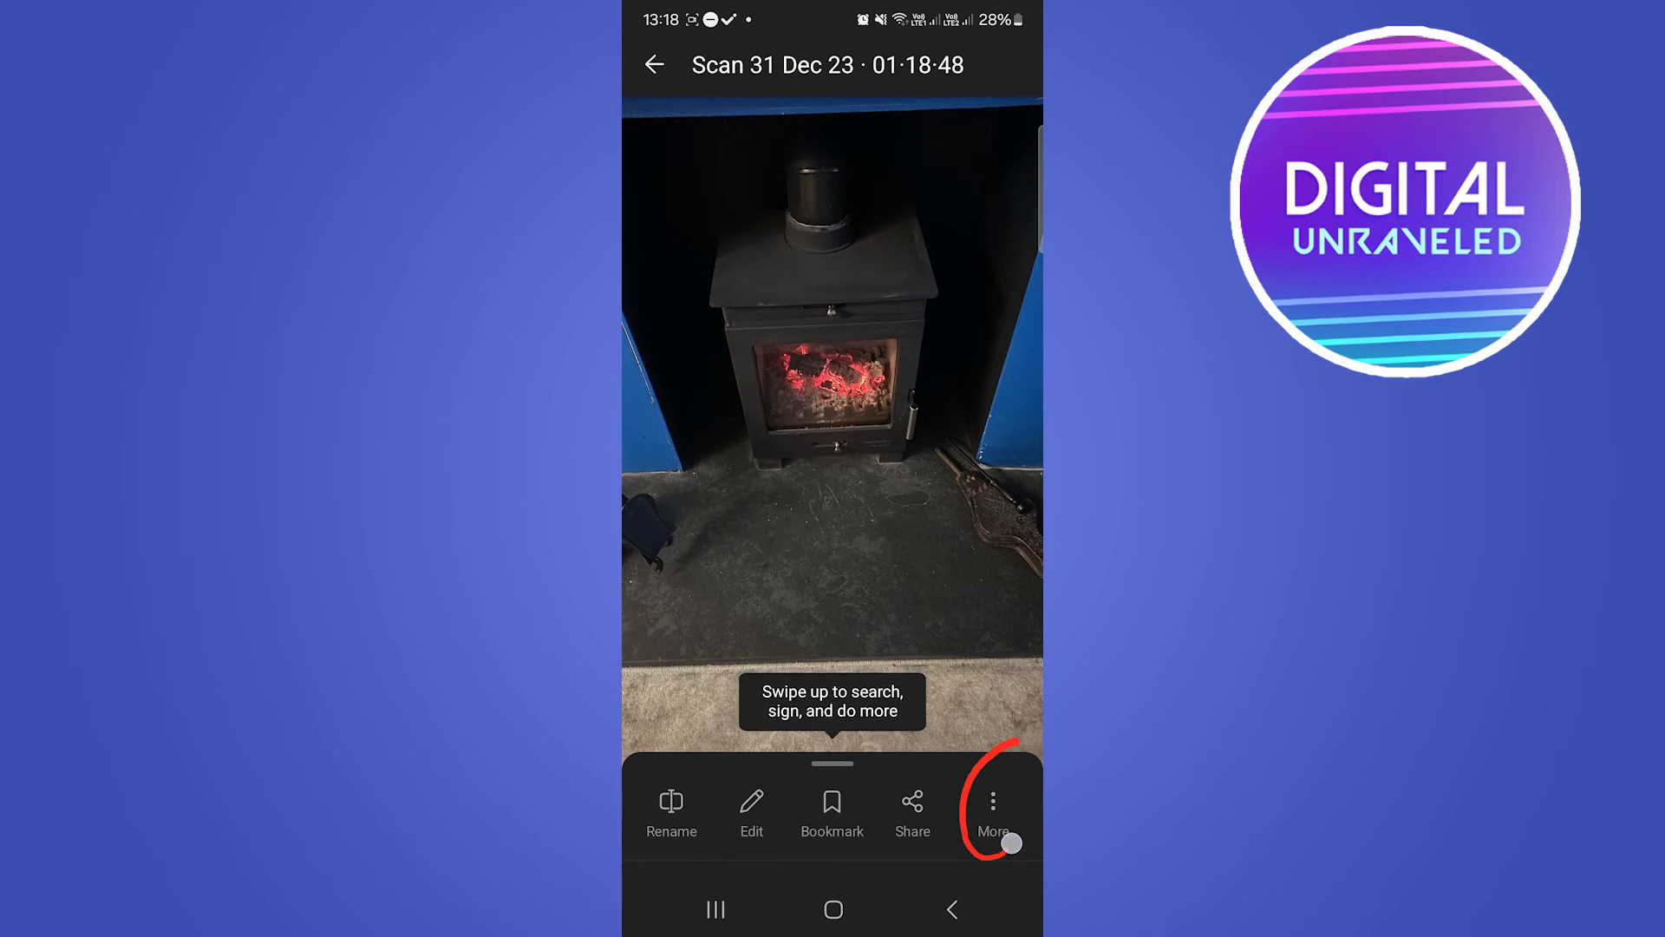
click(992, 812)
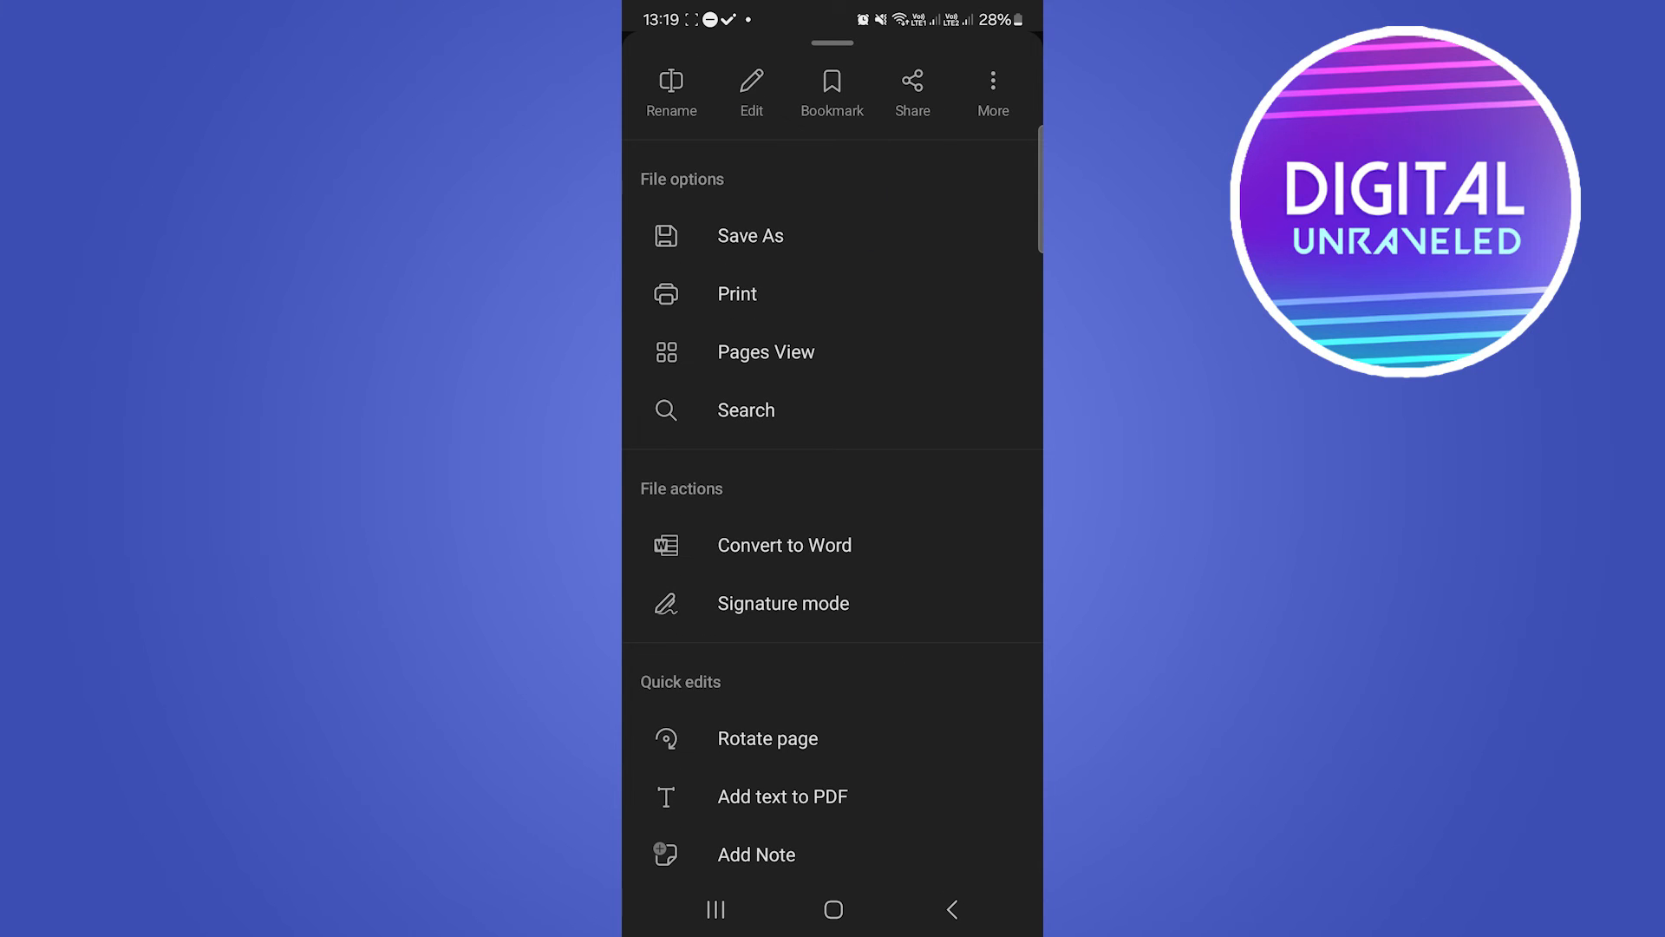
click(749, 236)
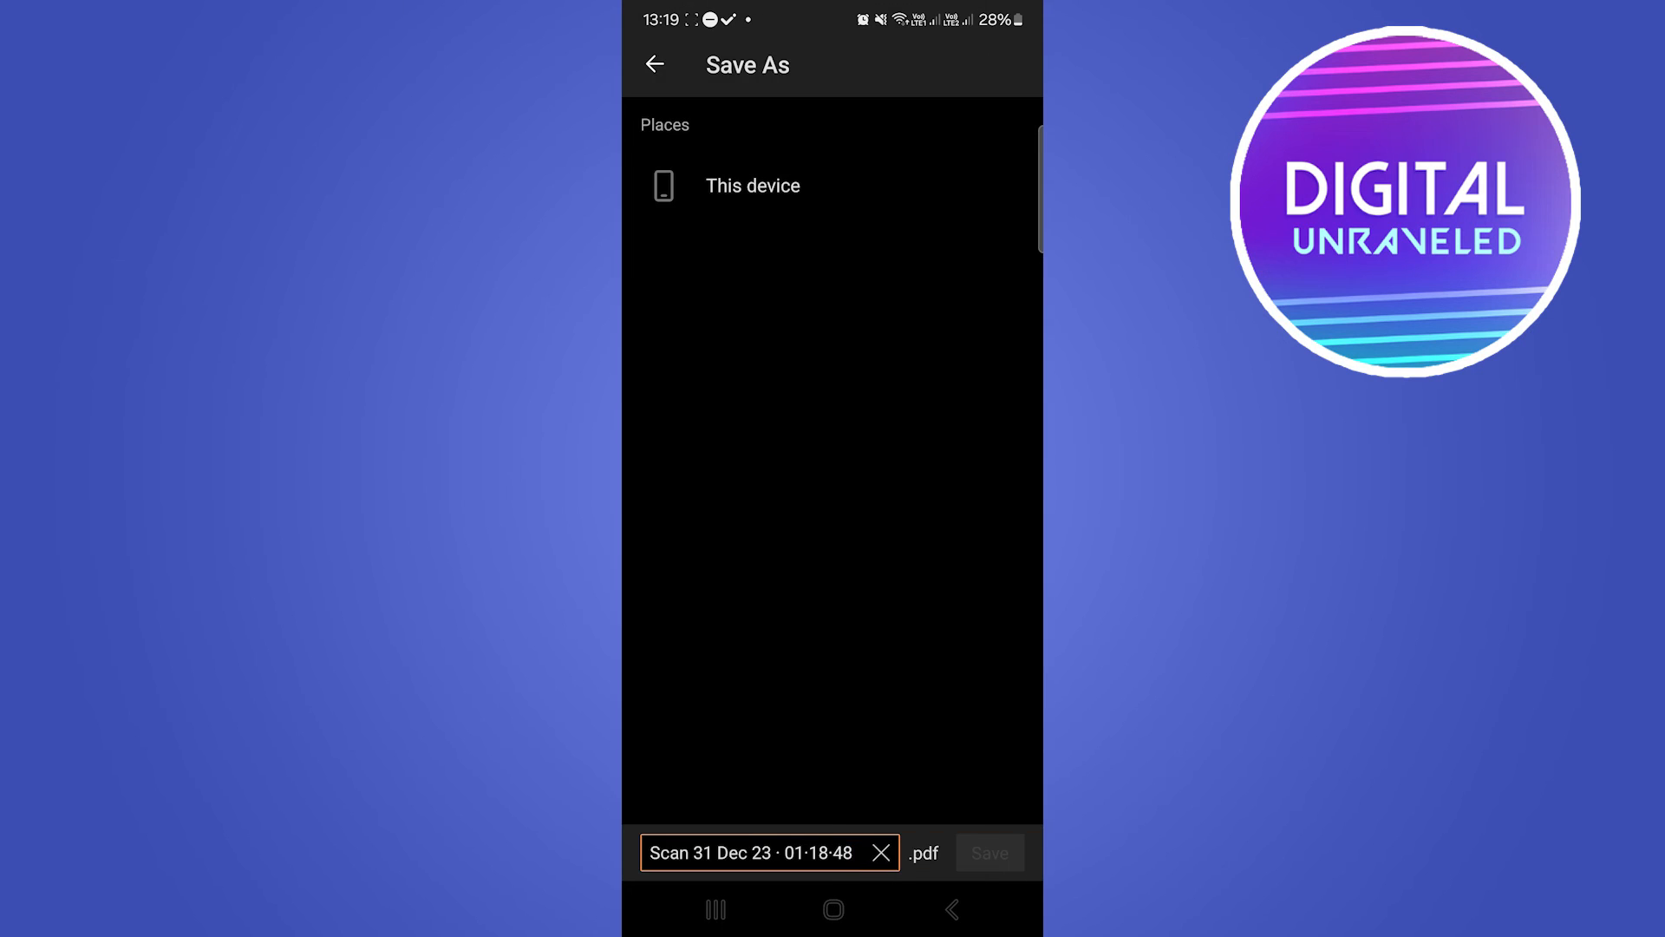
Save the PDF to This device's Download folder
click(751, 186)
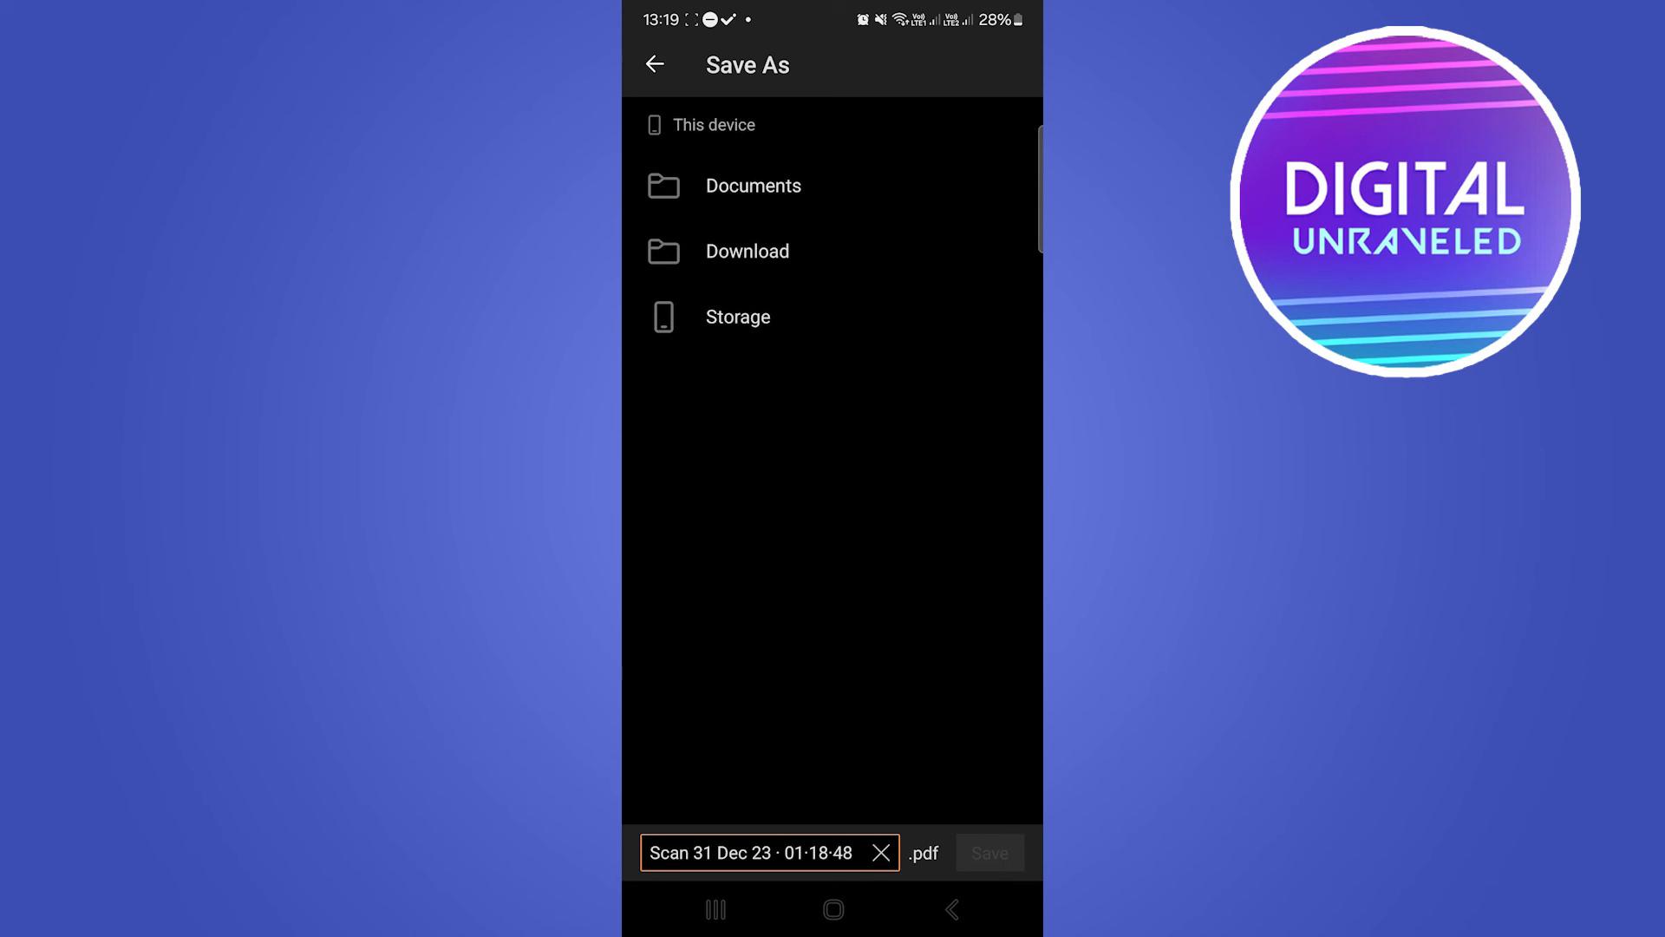
click(745, 249)
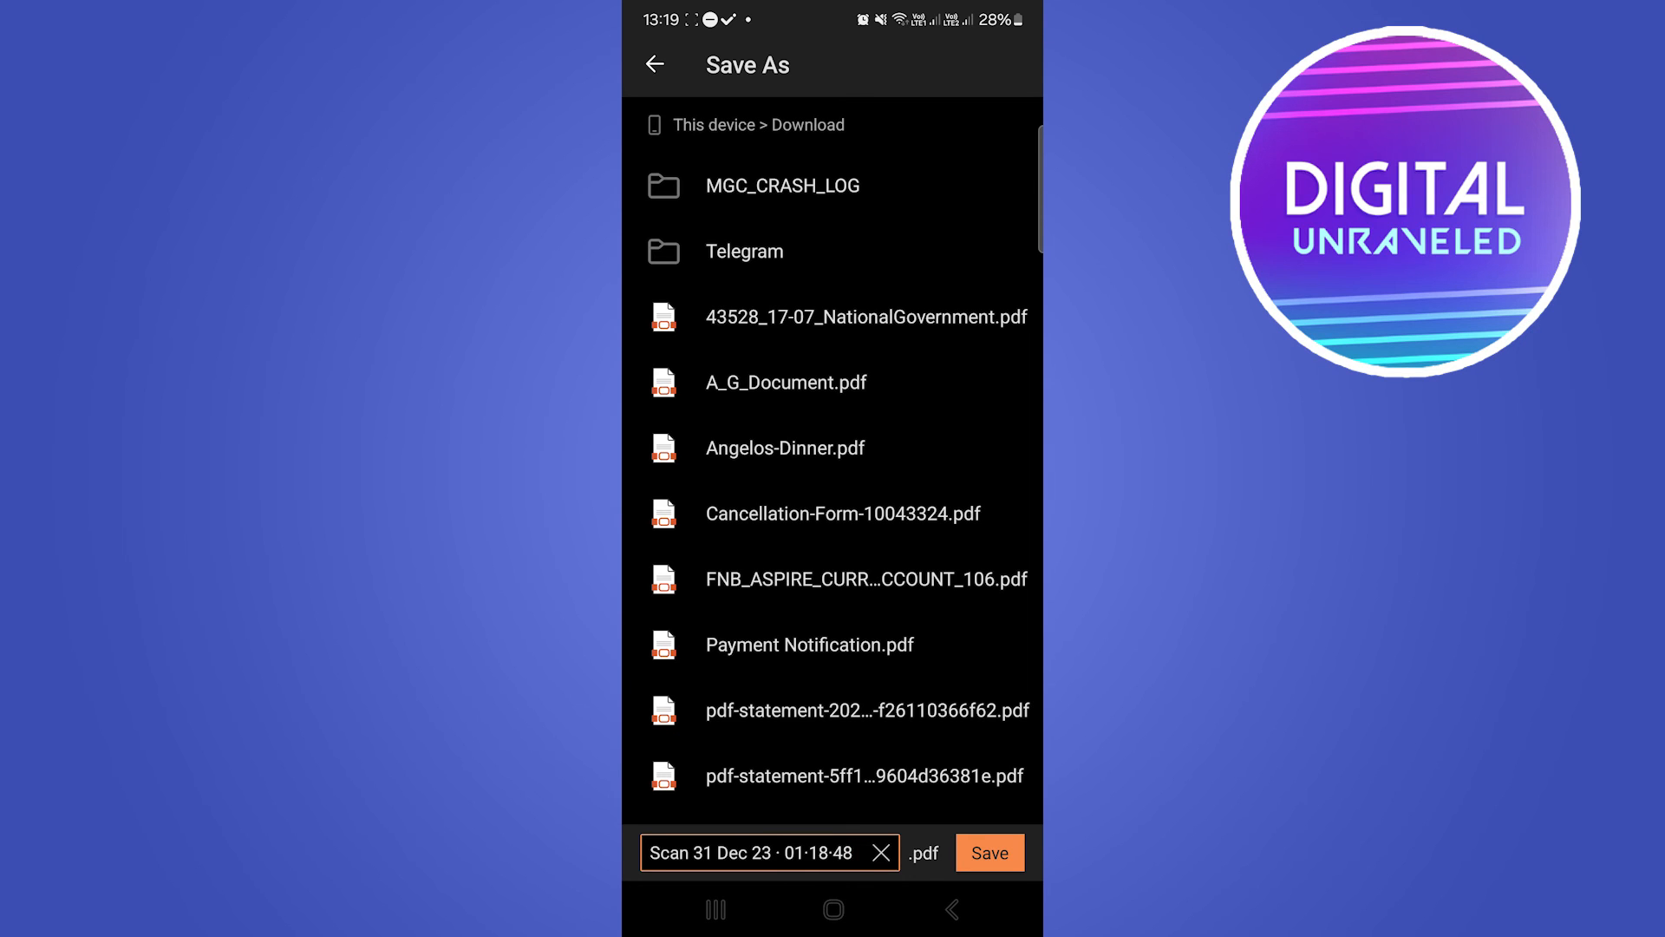
click(987, 854)
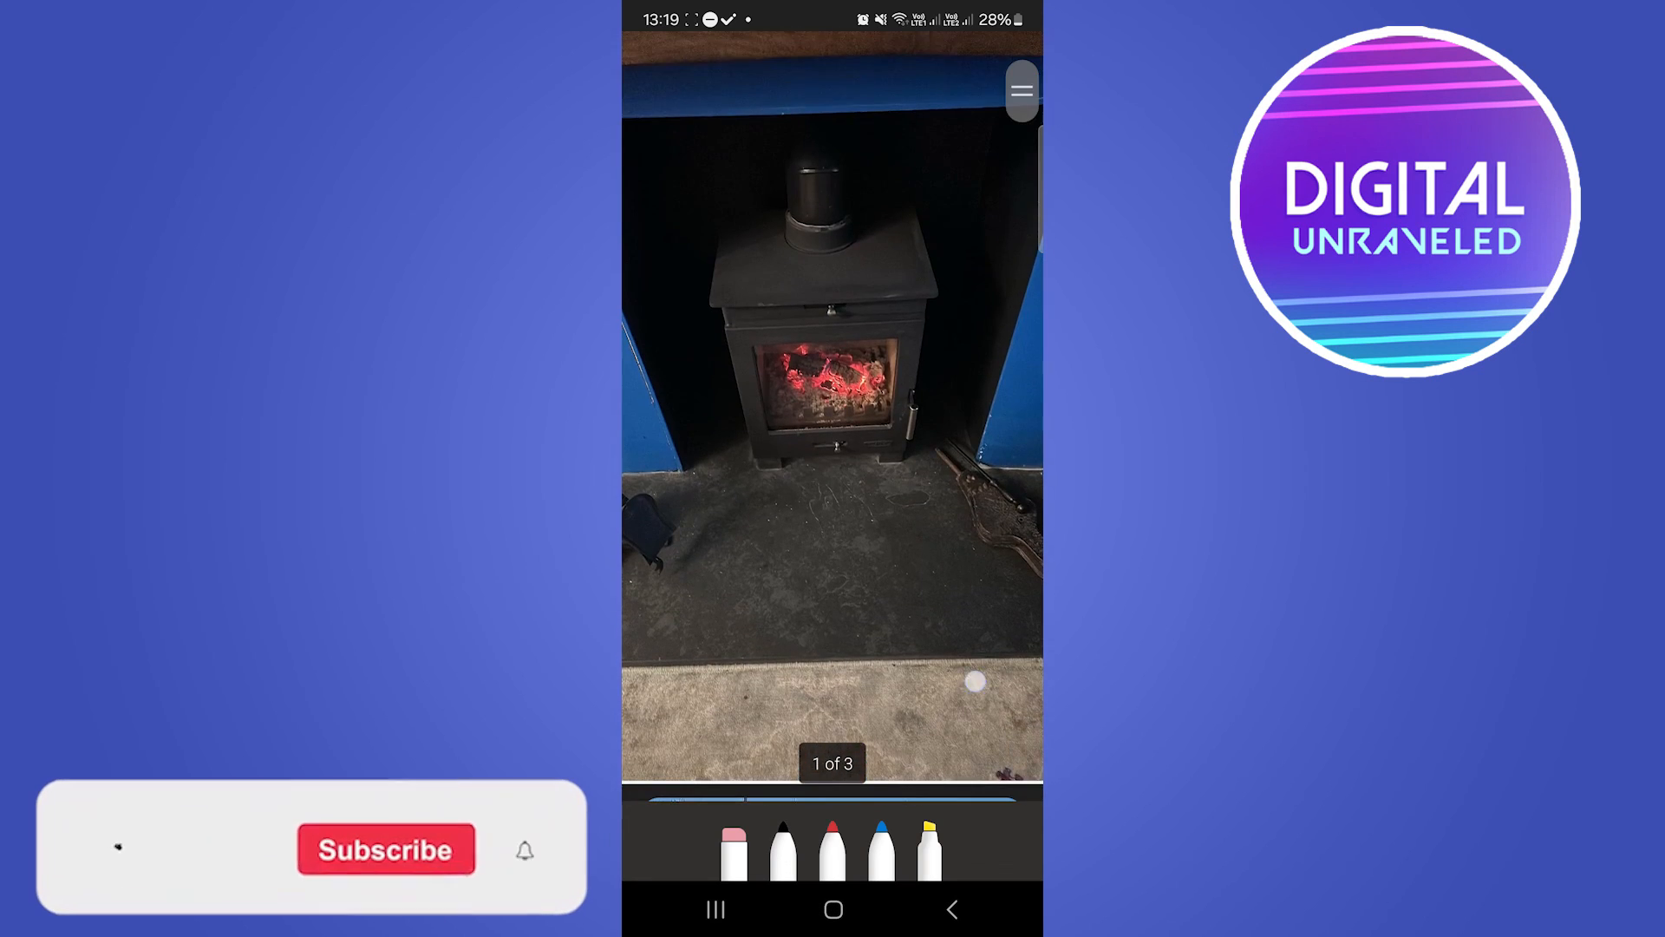
click(101, 845)
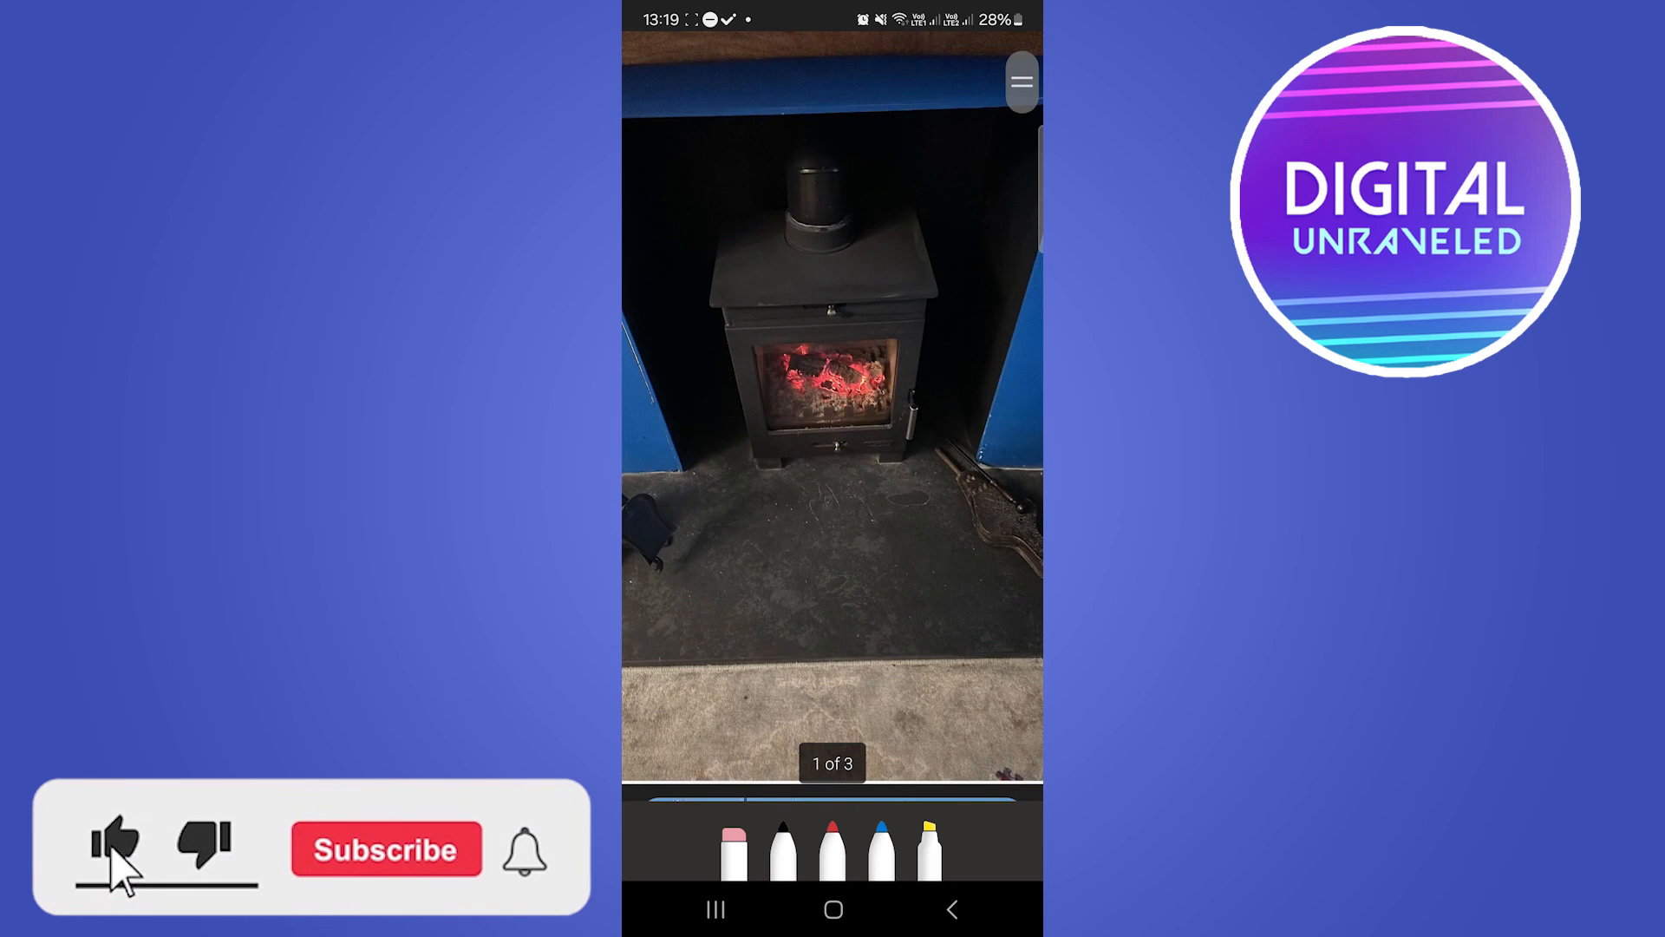